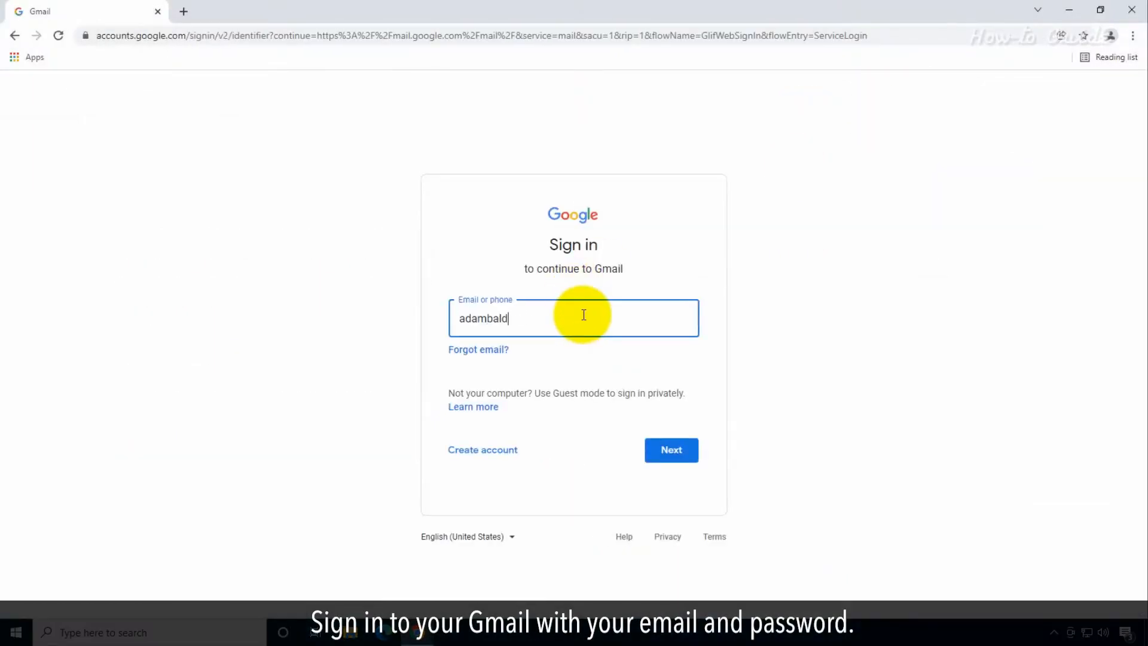
# - Submit the account email and password on the Google sign-in page to reach the inbox
pyautogui.click(671, 449)
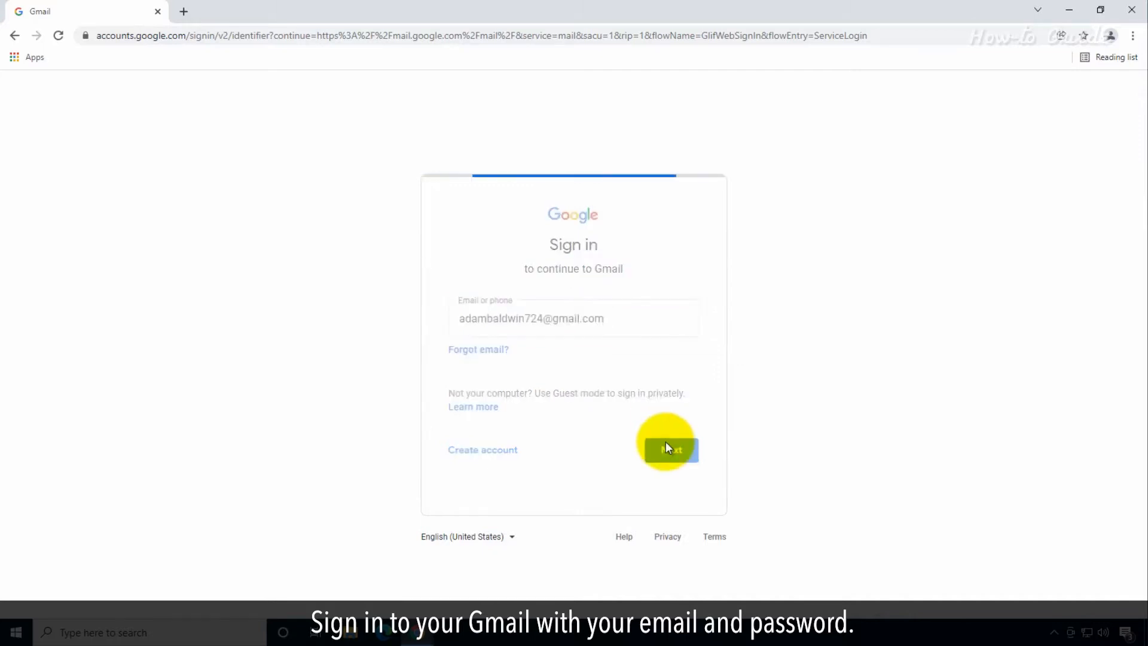
pyautogui.click(670, 448)
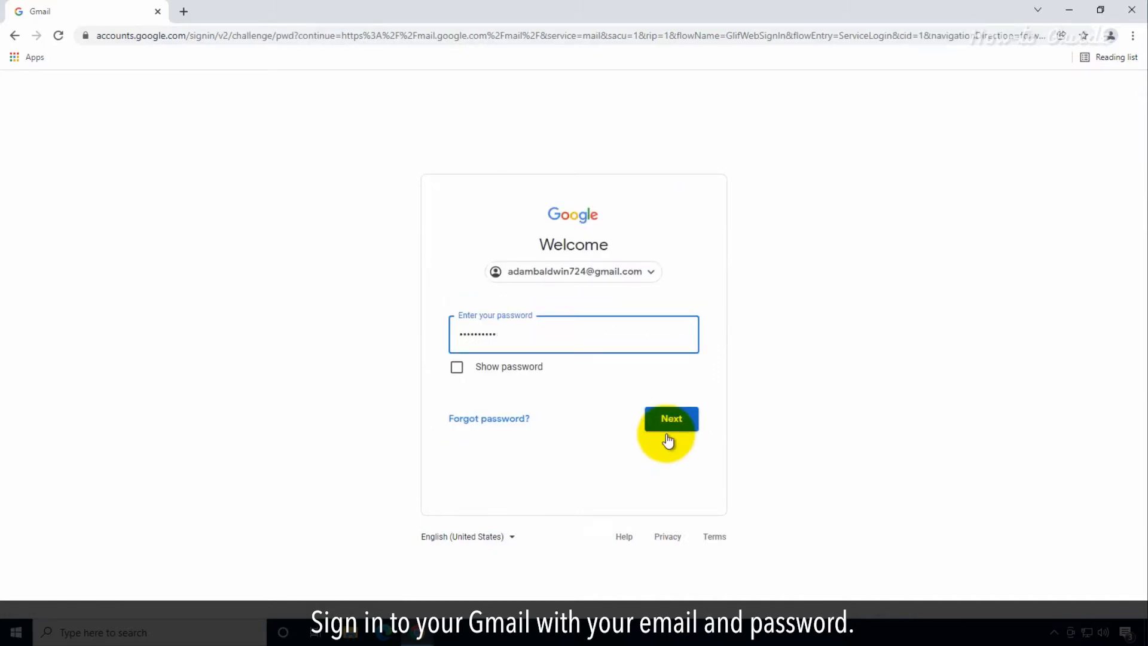
pyautogui.click(671, 419)
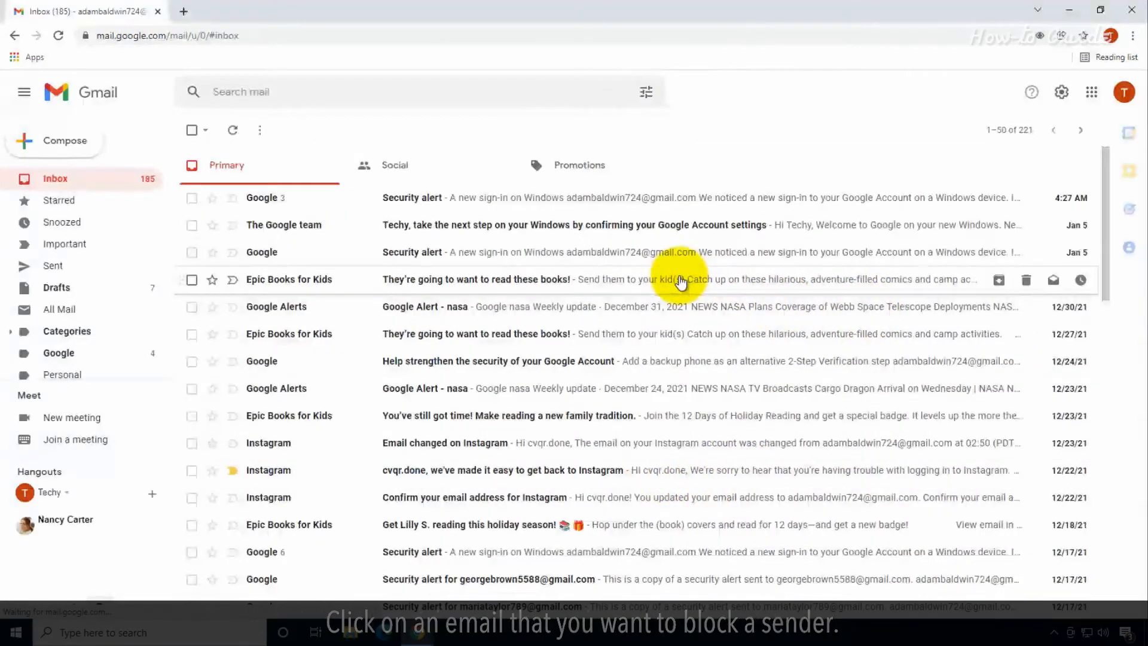
# - Open the Epic Books for Kids email and choose Block "Epic Books for Kids" from More
pyautogui.click(499, 279)
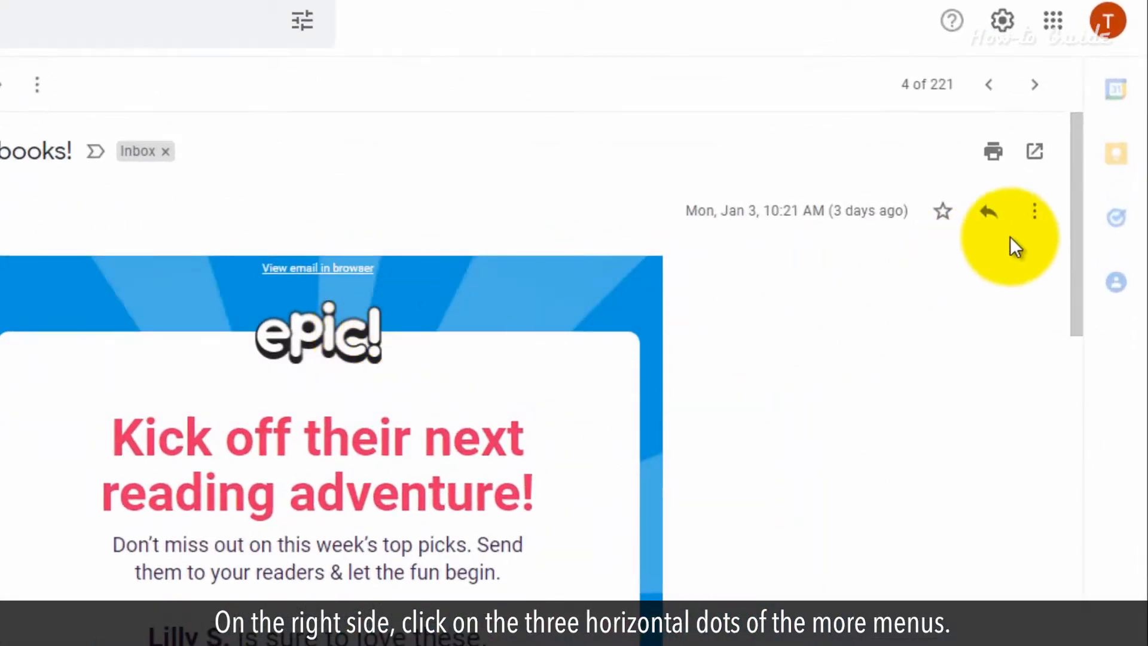
pyautogui.click(1034, 211)
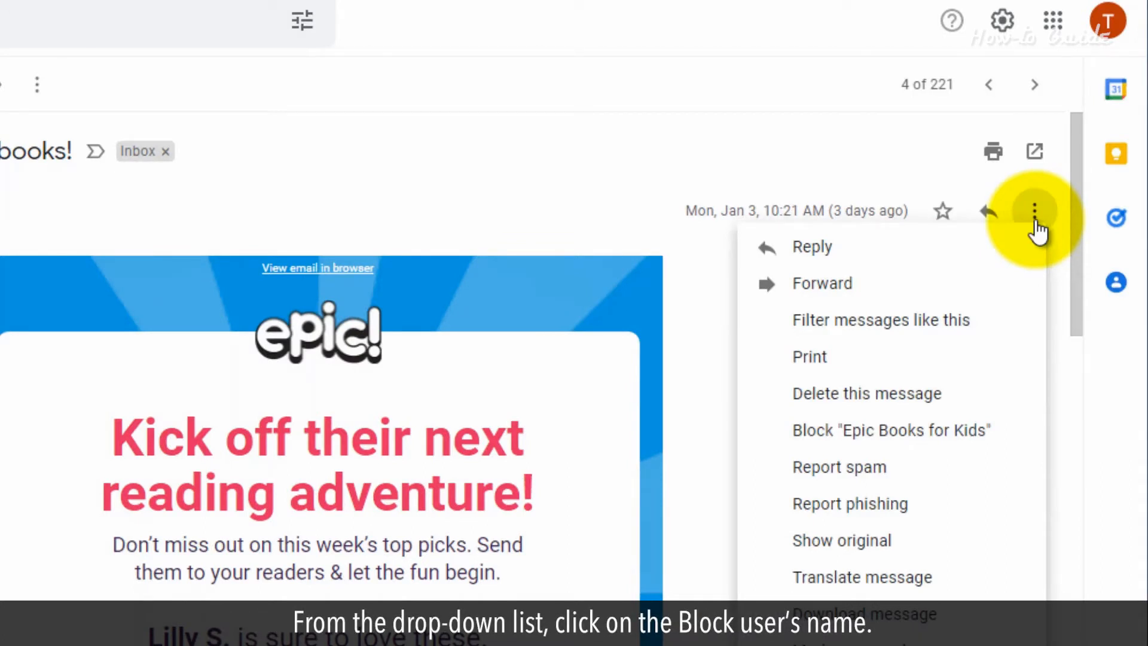
pyautogui.moveTo(903, 438)
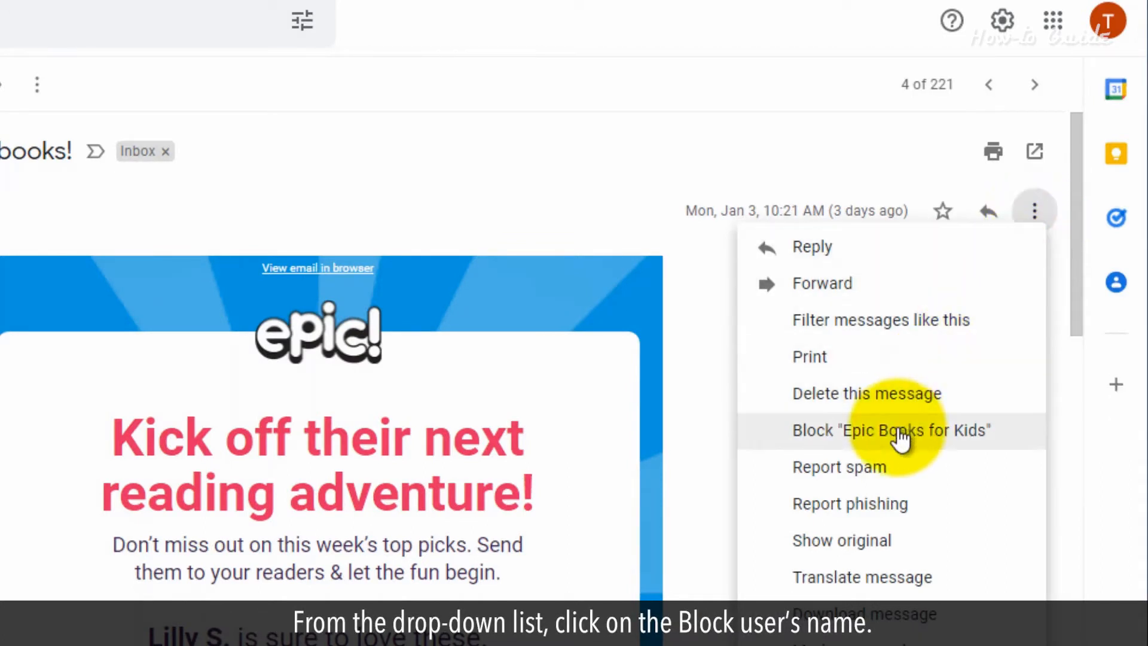
pyautogui.click(891, 430)
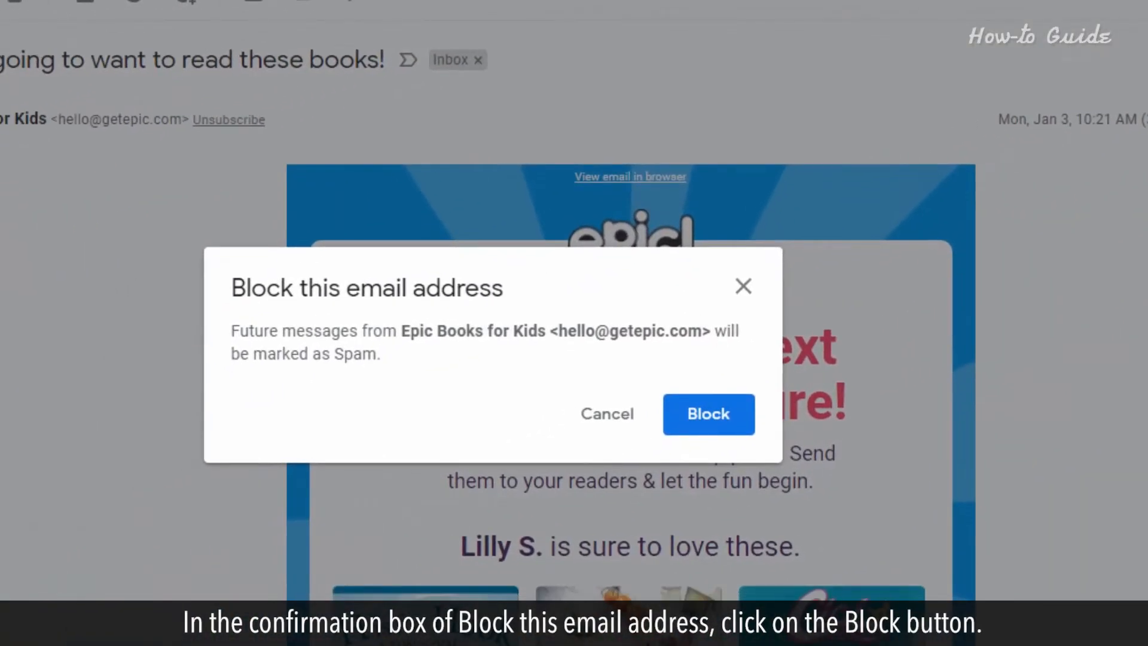
# - Confirm blocking Epic Books for Kids and move their email to spam
pyautogui.click(709, 414)
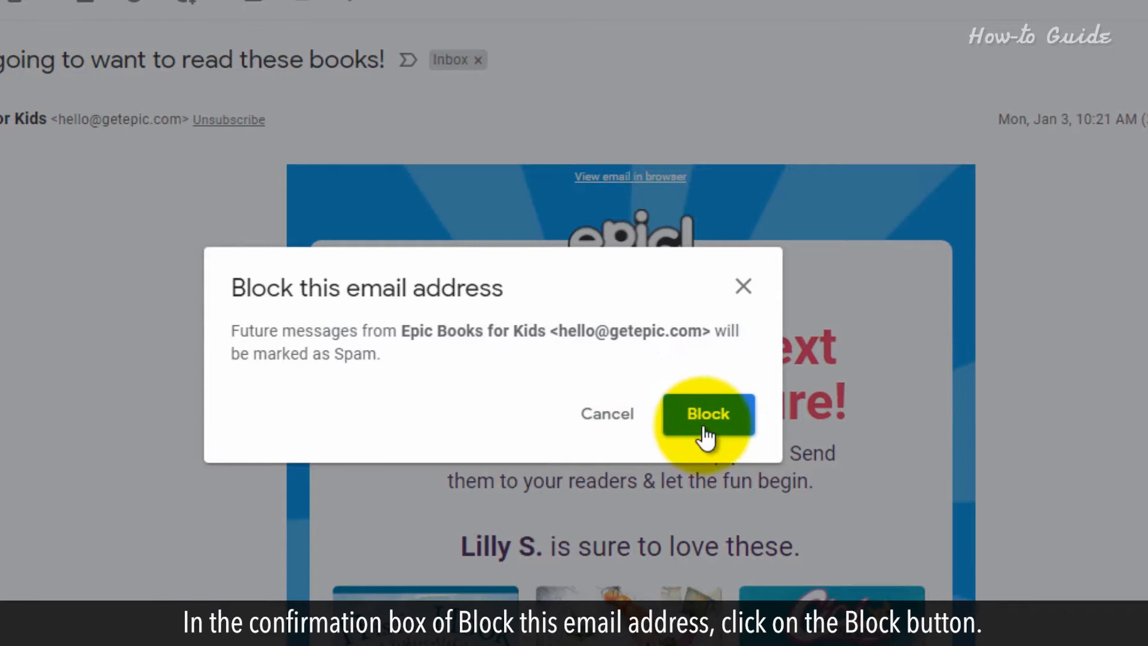
pyautogui.click(708, 414)
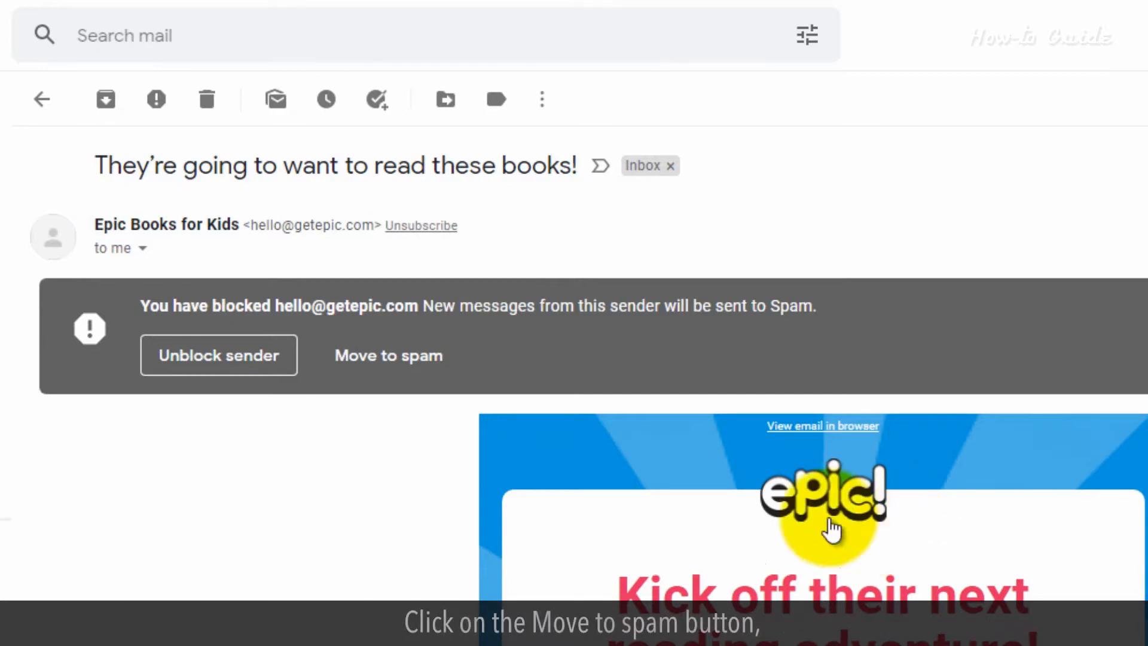
pyautogui.click(388, 355)
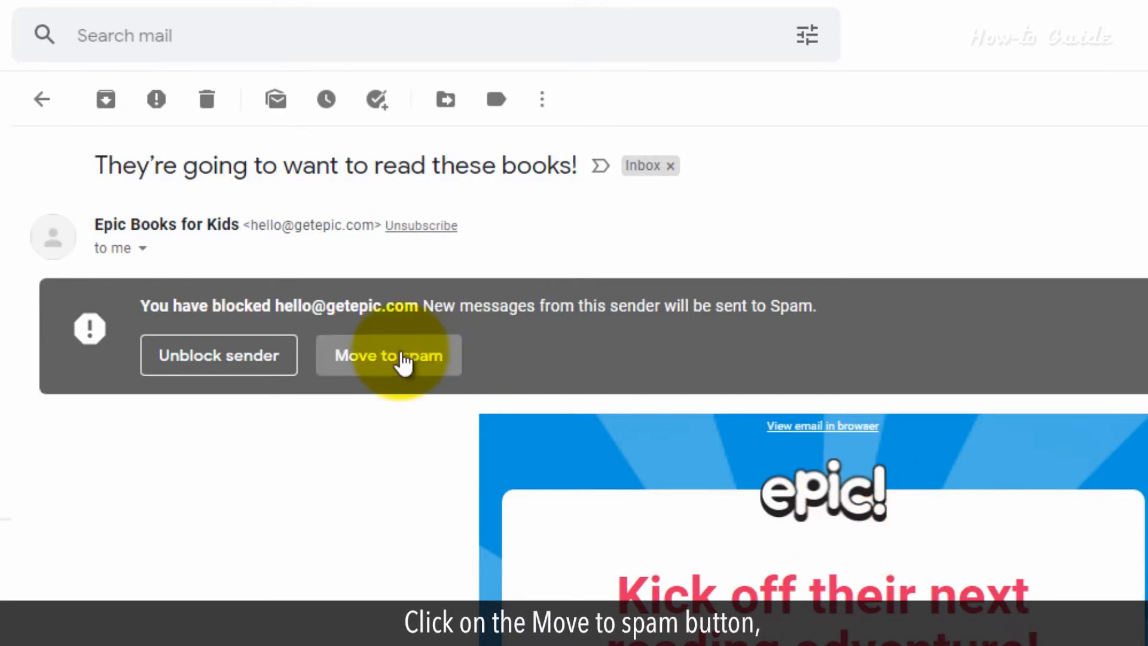
pyautogui.click(390, 355)
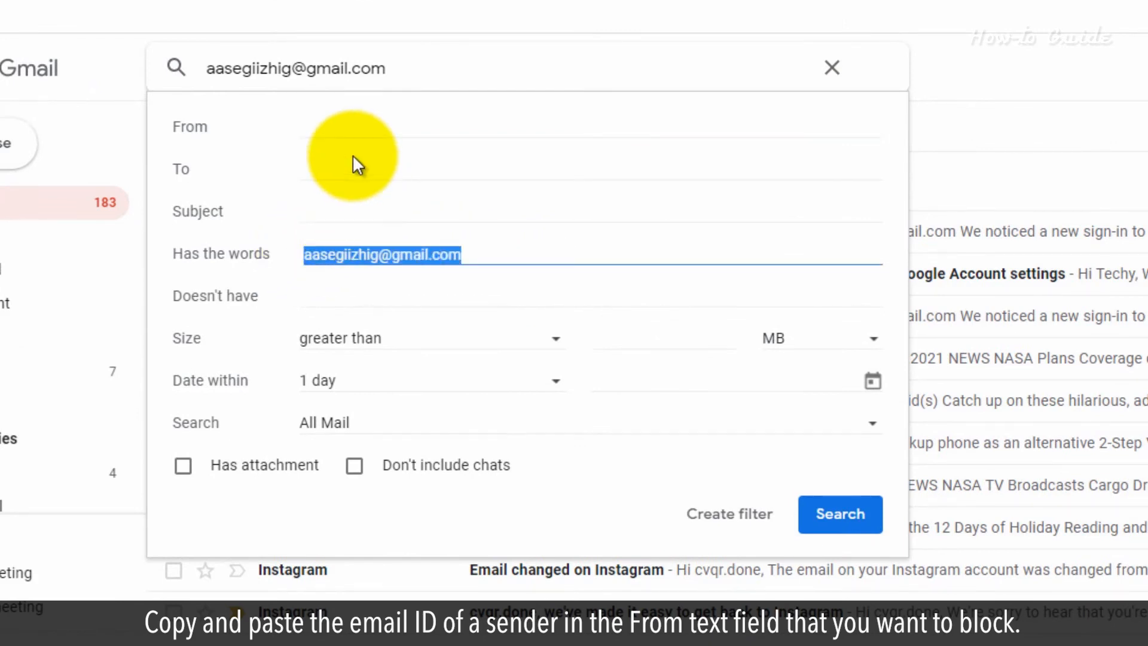
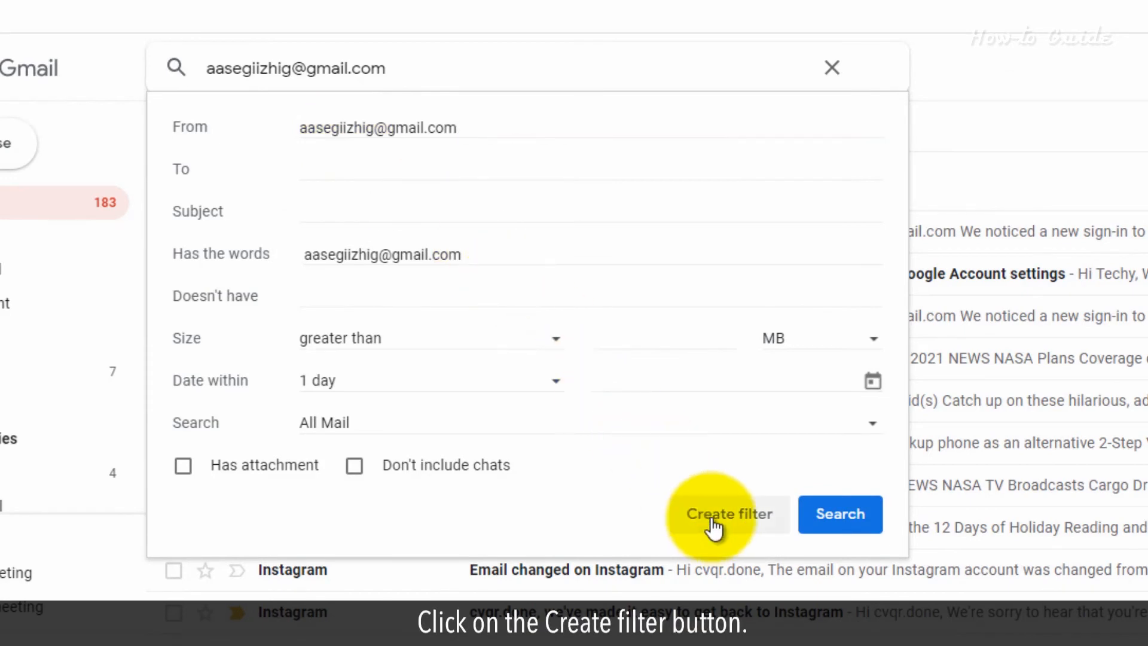
pyautogui.click(731, 514)
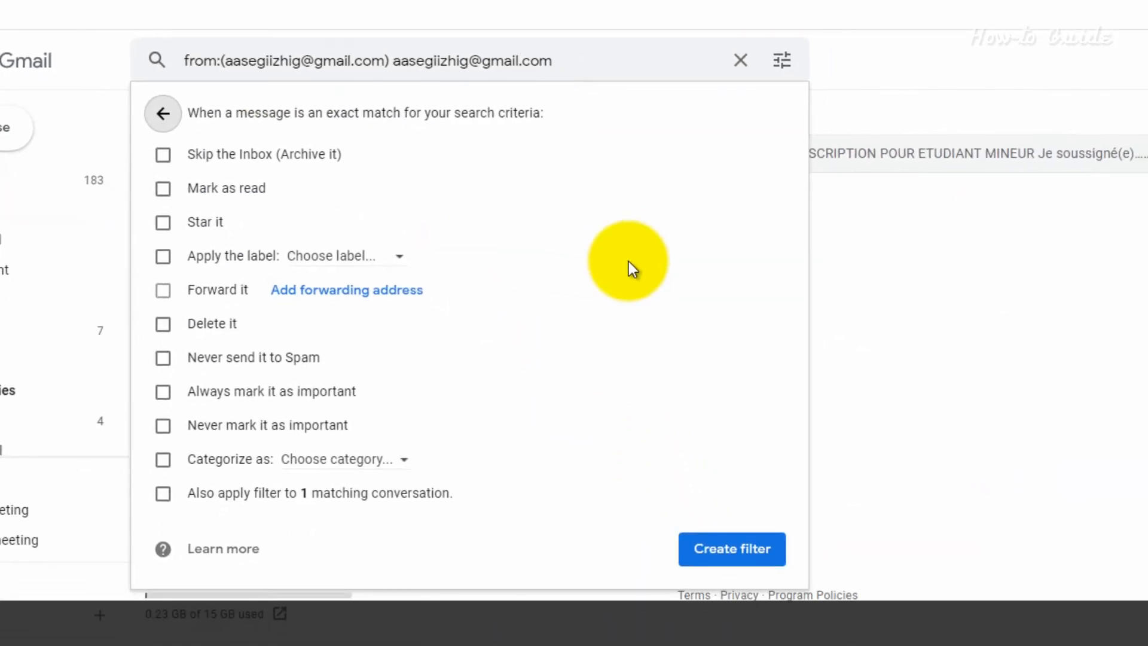
pyautogui.click(162, 324)
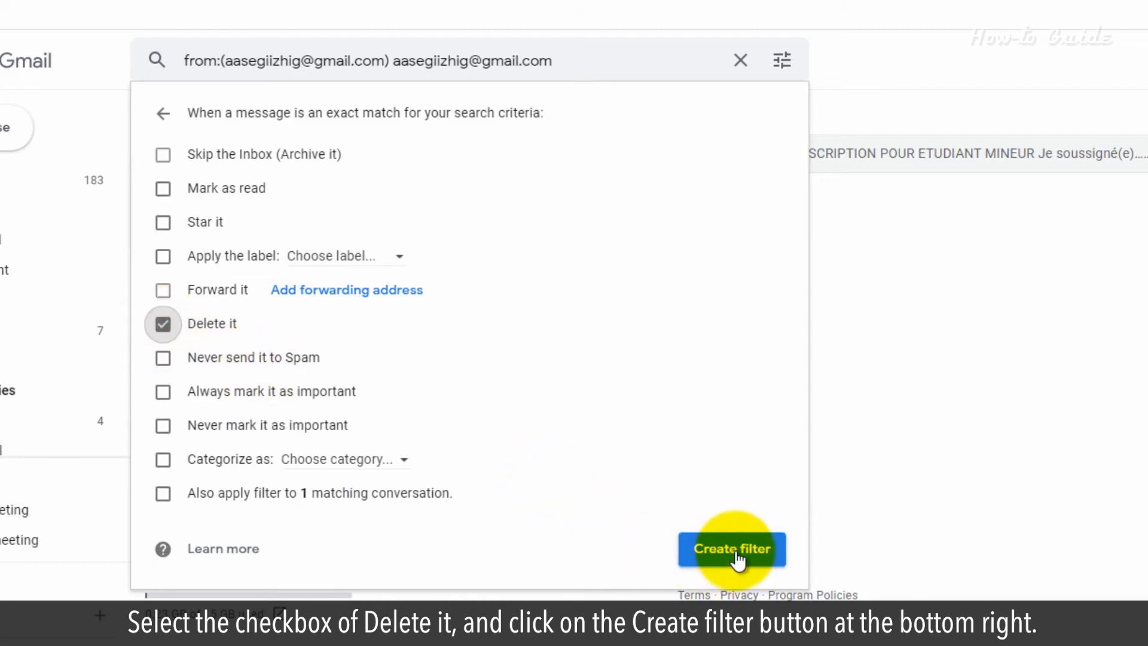
pyautogui.click(730, 549)
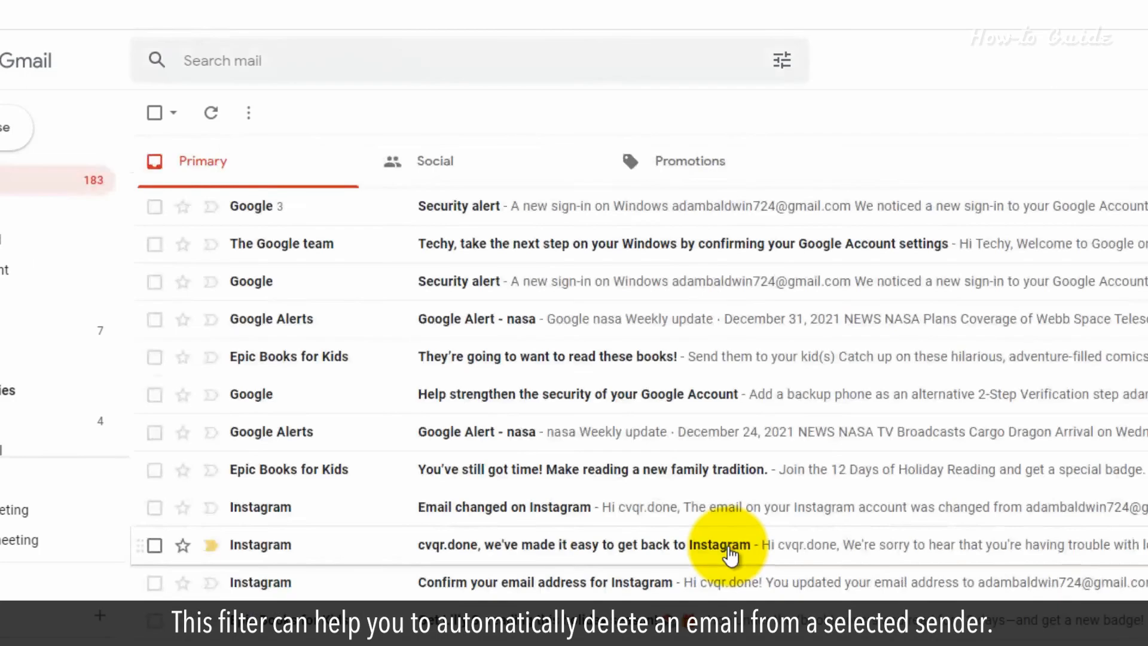